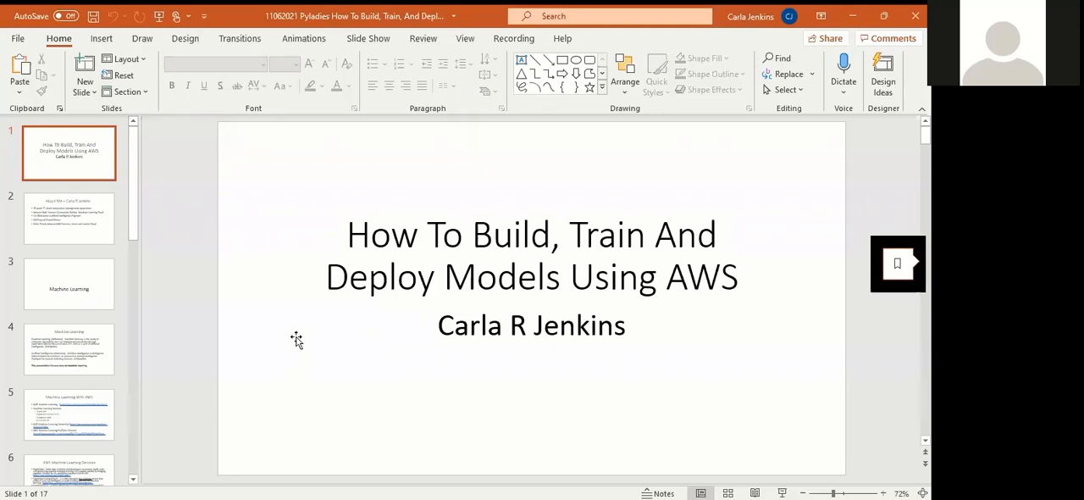
pyautogui.moveTo(644, 330)
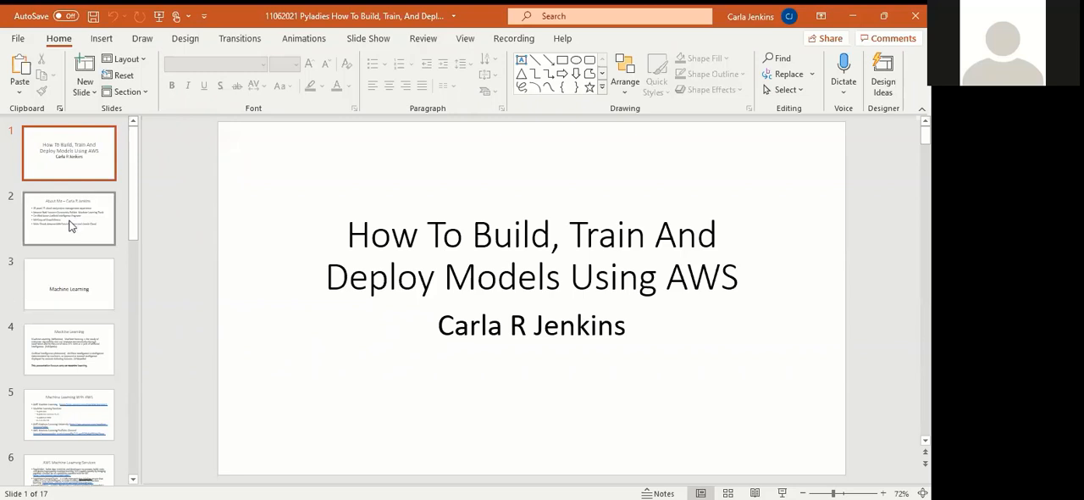
# - Show slide 2, the speaker's About Me background
pyautogui.click(69, 217)
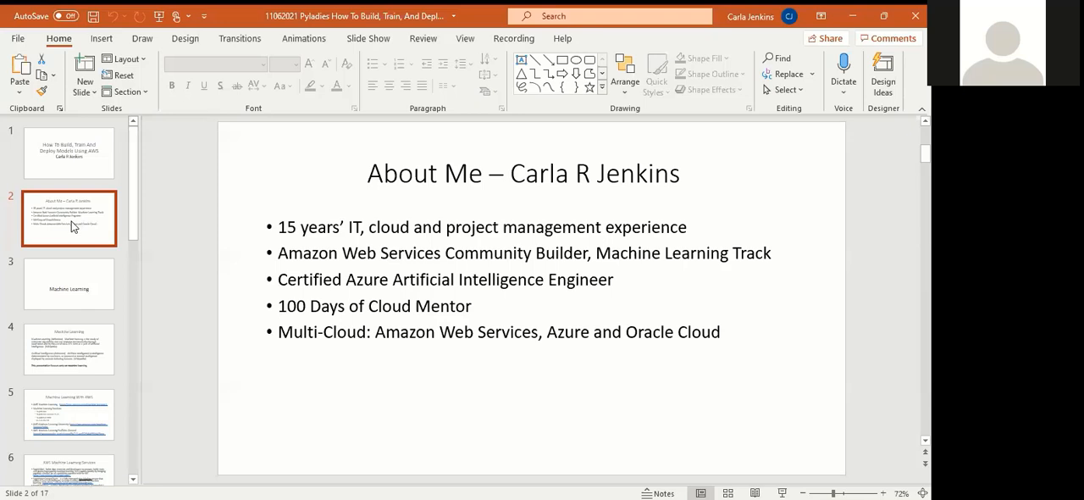
pyautogui.moveTo(93, 404)
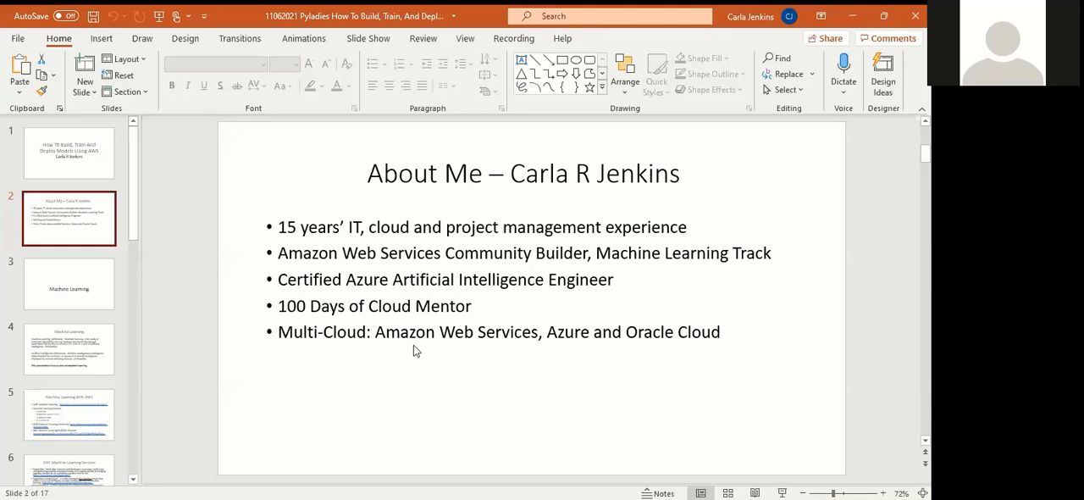
pyautogui.moveTo(43, 286)
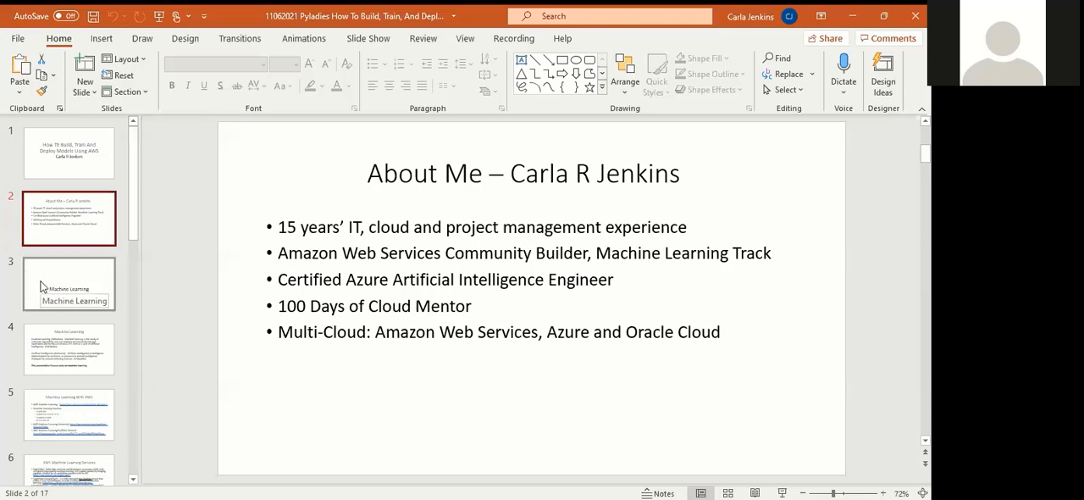
# - Pass the Machine Learning section slide and show slide 4 defining ML and AI
pyautogui.click(69, 284)
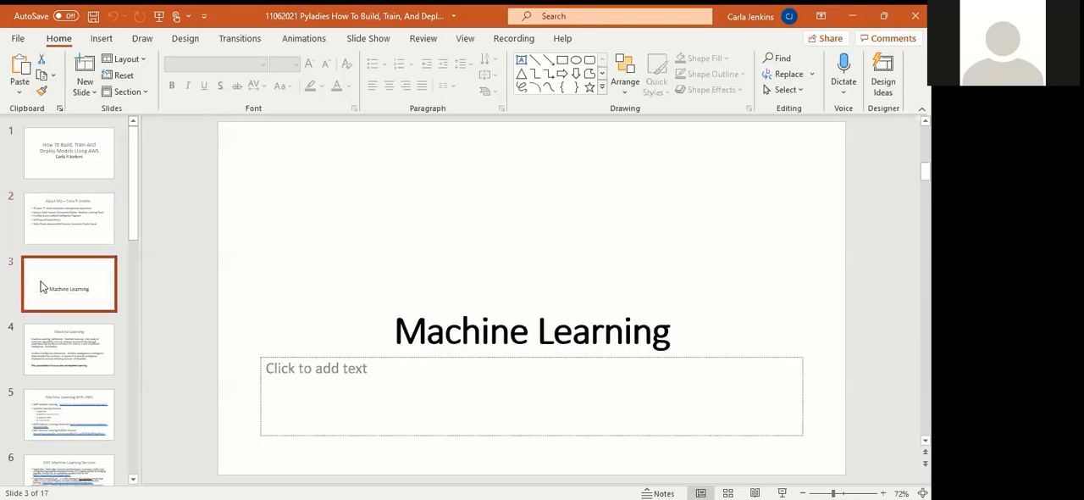
pyautogui.moveTo(72, 364)
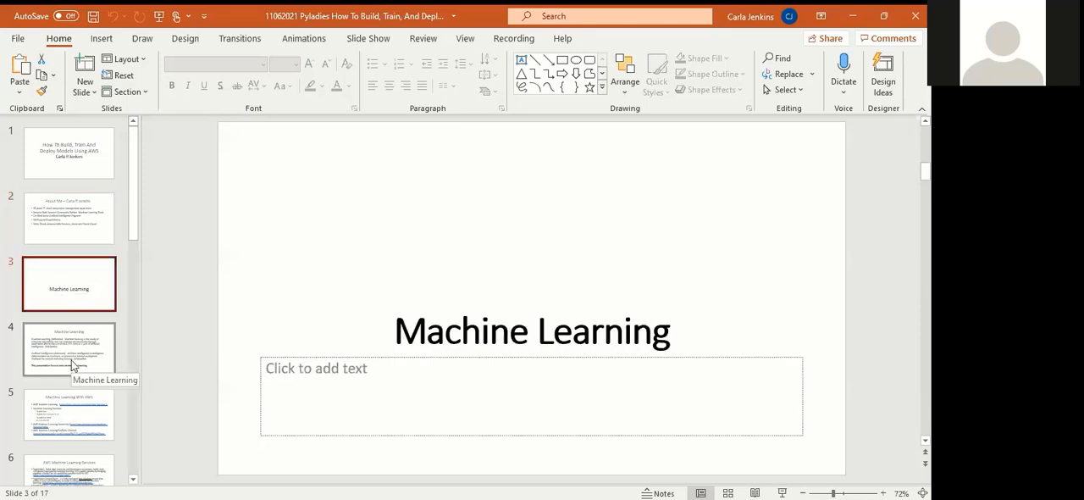
pyautogui.click(68, 349)
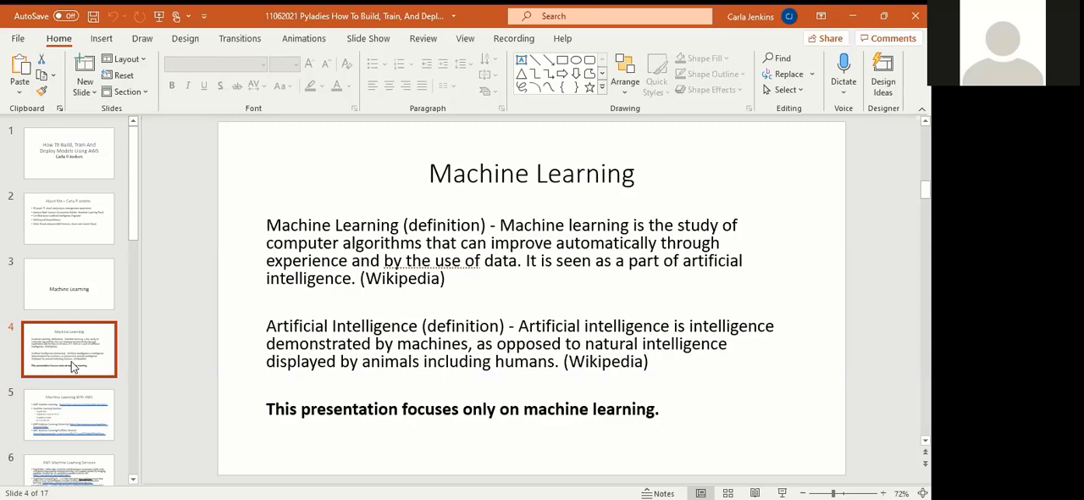
pyautogui.moveTo(69, 414)
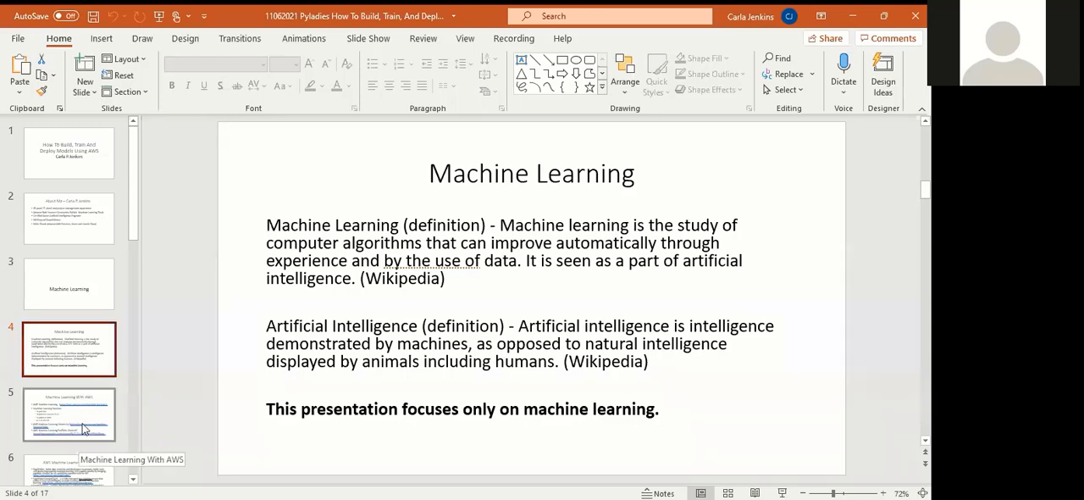
pyautogui.click(70, 414)
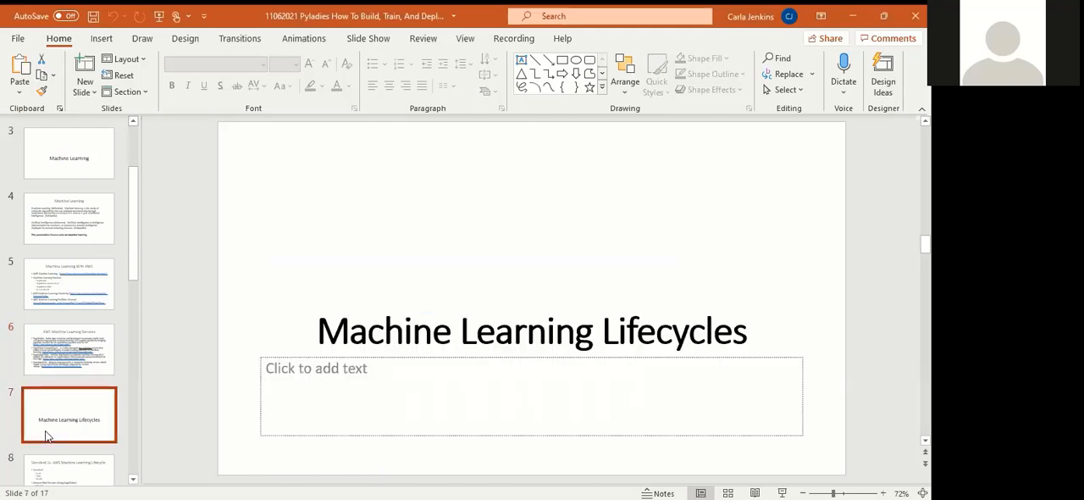
# - Show slide 8 comparing the standard and AWS SageMaker ML lifecycles
pyautogui.scroll(-3)
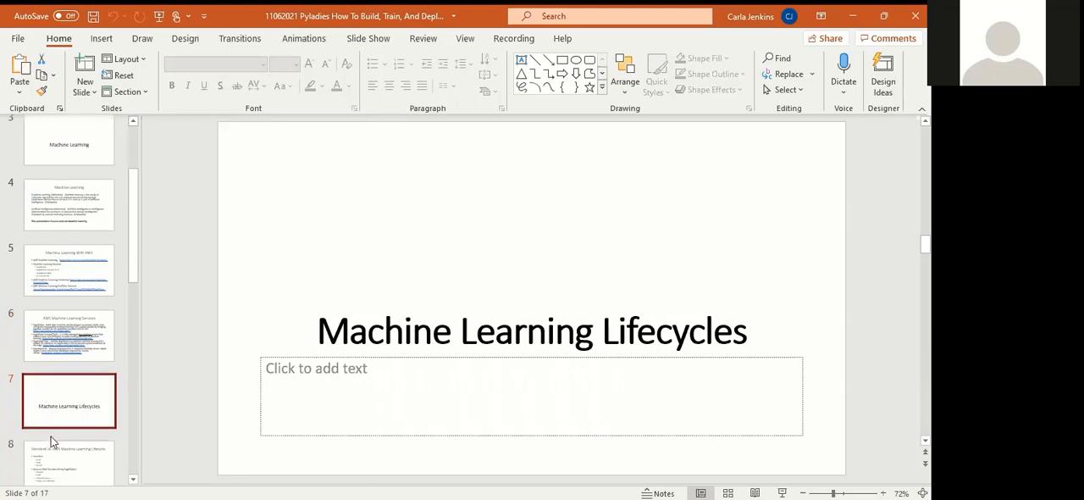
pyautogui.click(69, 441)
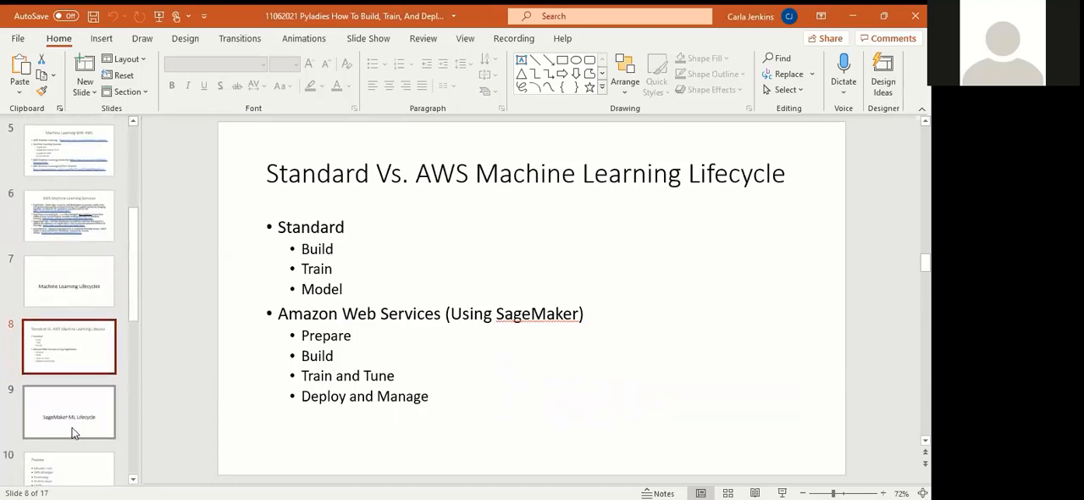
# - Move on to the SageMaker ML Lifecycle slide toward the Prepare slide
pyautogui.click(69, 413)
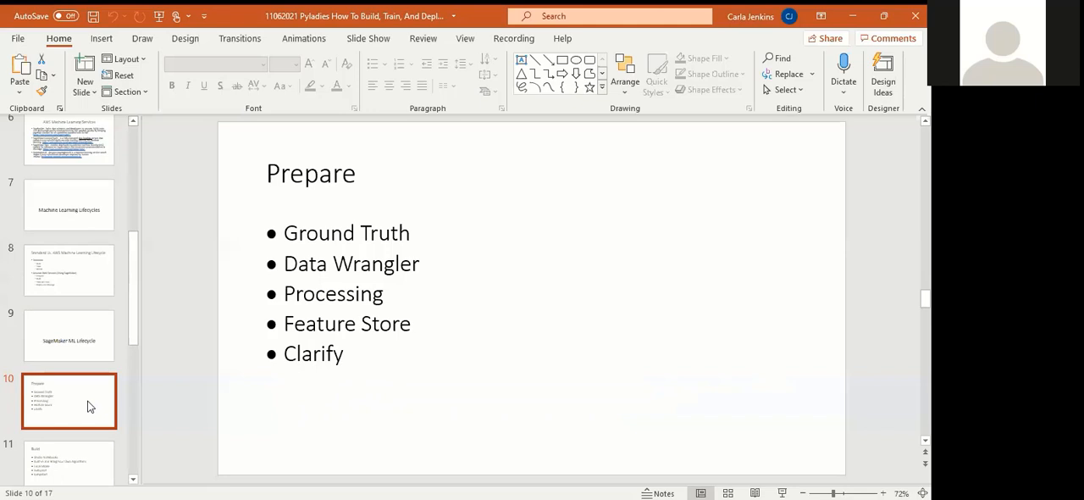
pyautogui.moveTo(96, 407)
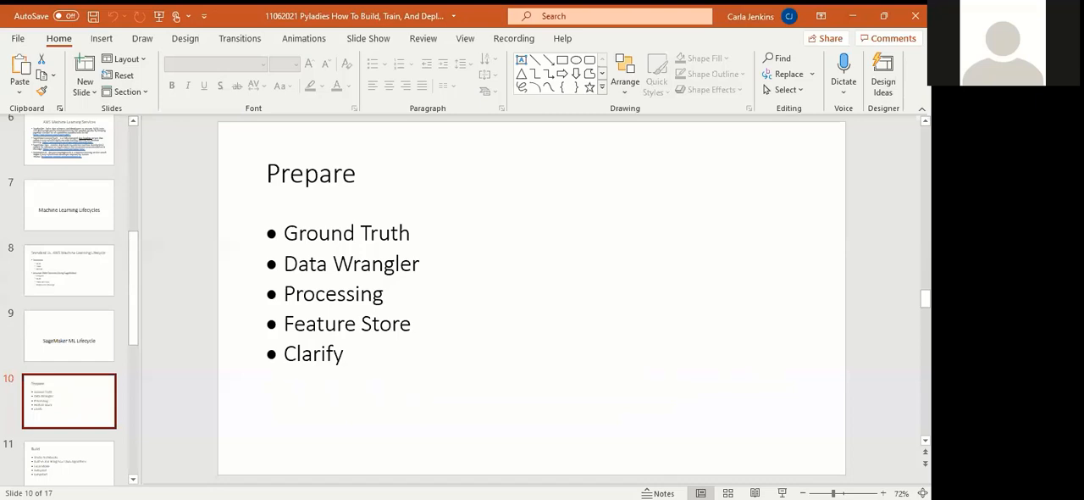
pyautogui.moveTo(241, 396)
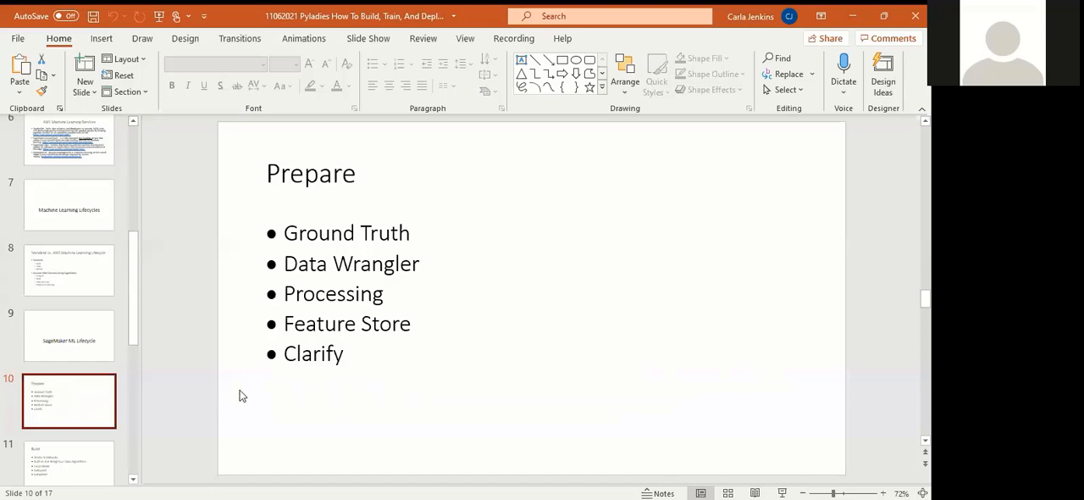
pyautogui.moveTo(207, 399)
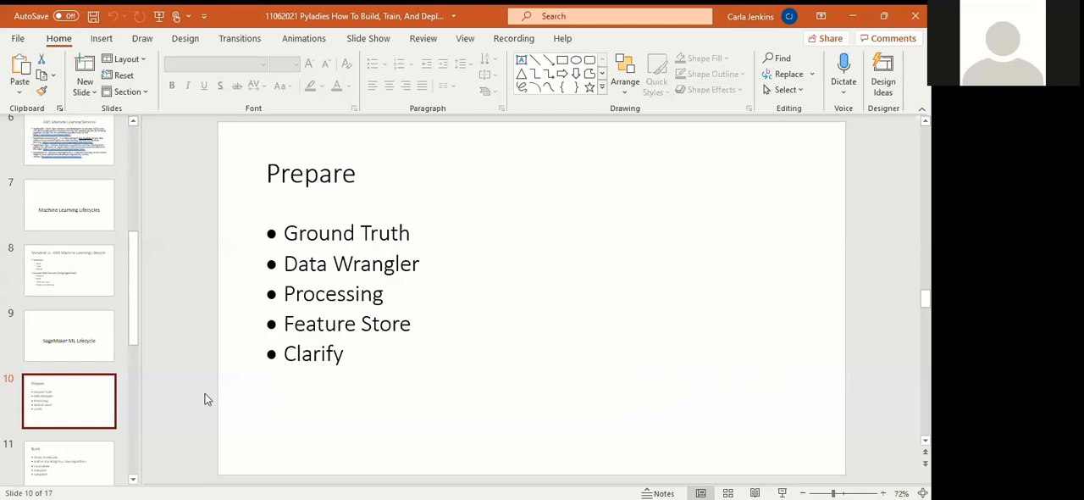
pyautogui.moveTo(10, 433)
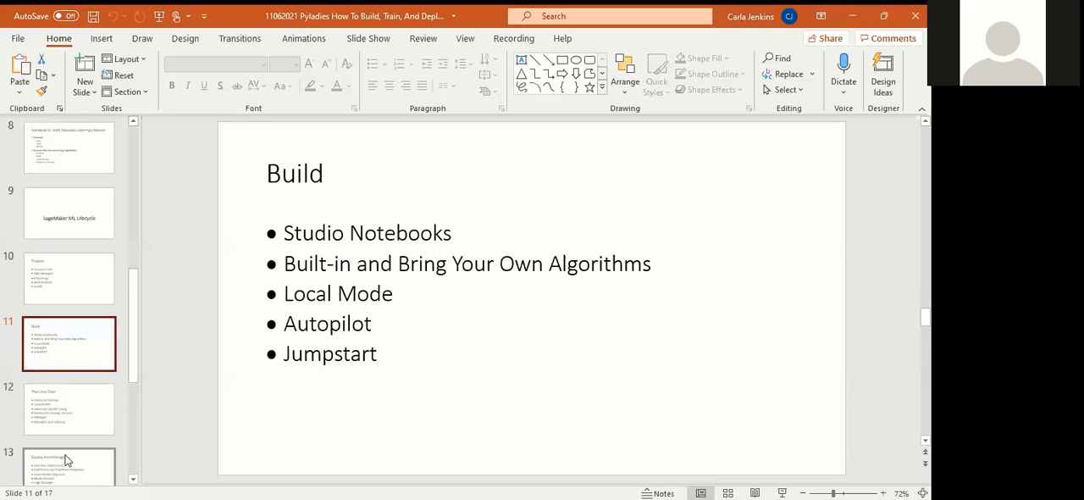
# - Show slide 12, Train And Tune, from One-Click Training to Managed Spot Training
pyautogui.click(69, 409)
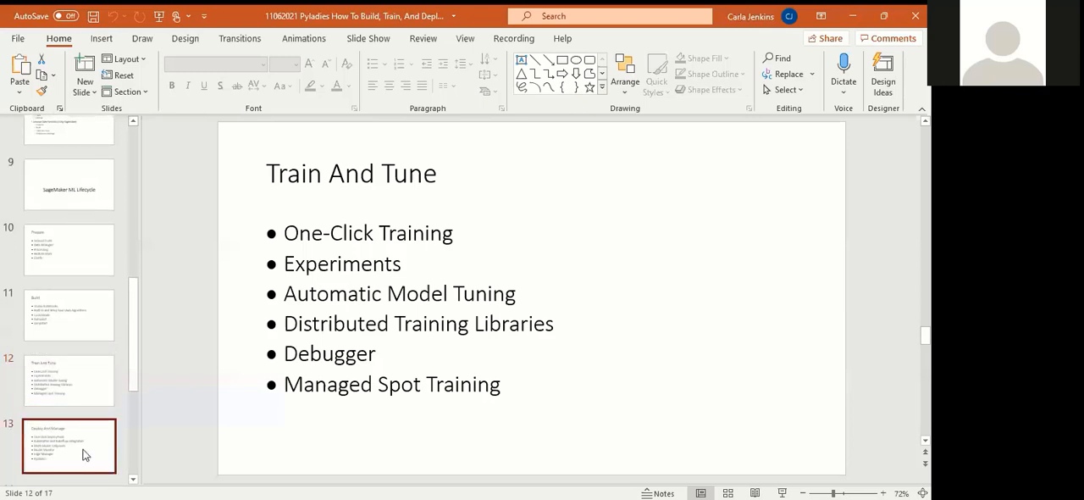
# - Show slide 13, Deploy And Manage, from One-Click Deployment to Pipelines
pyautogui.click(69, 444)
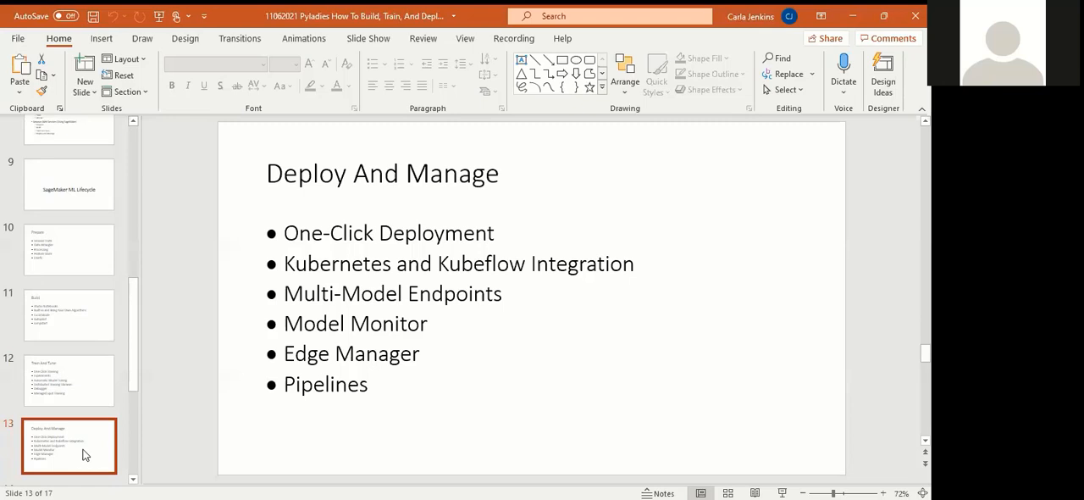
pyautogui.scroll(-3)
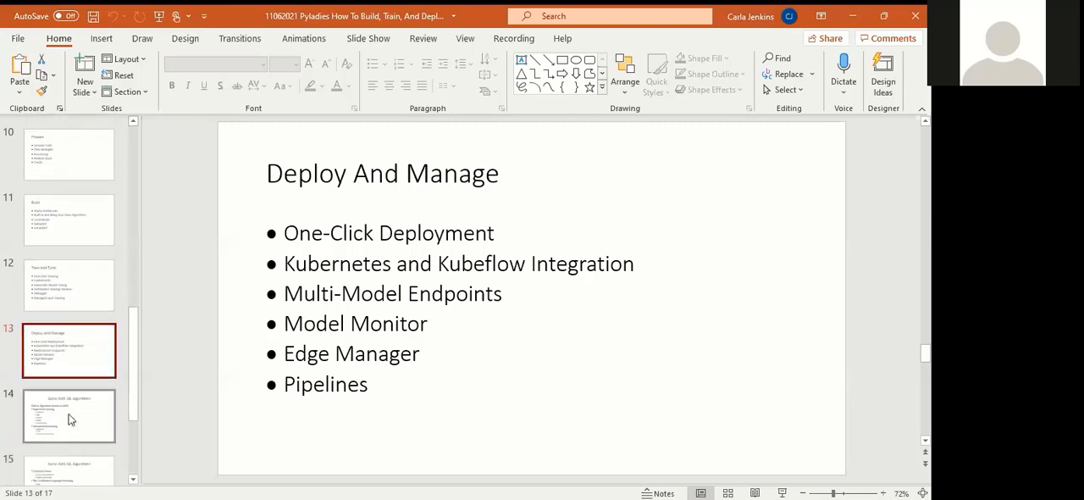
# - Show slide 14 listing built-in supervised and unsupervised AWS algorithms
pyautogui.scroll(-3)
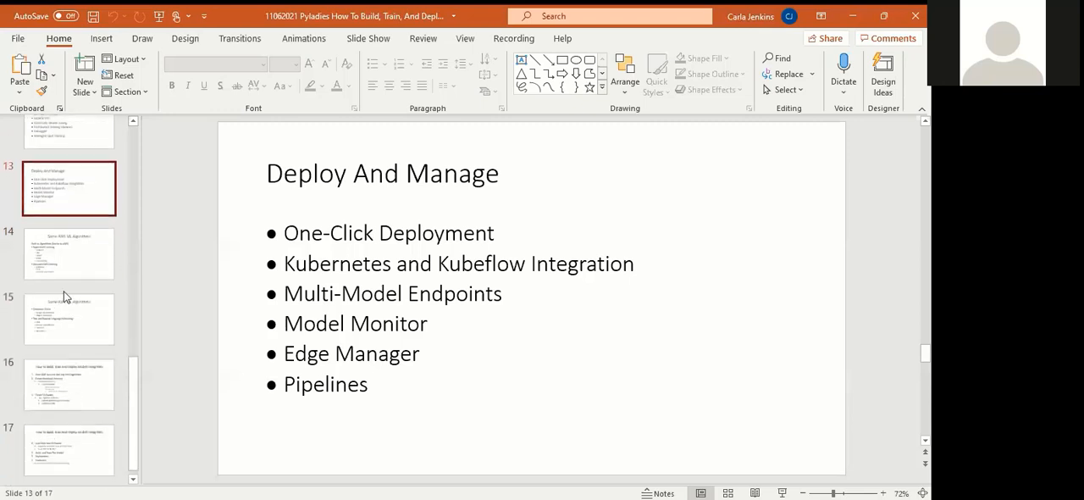
pyautogui.click(68, 253)
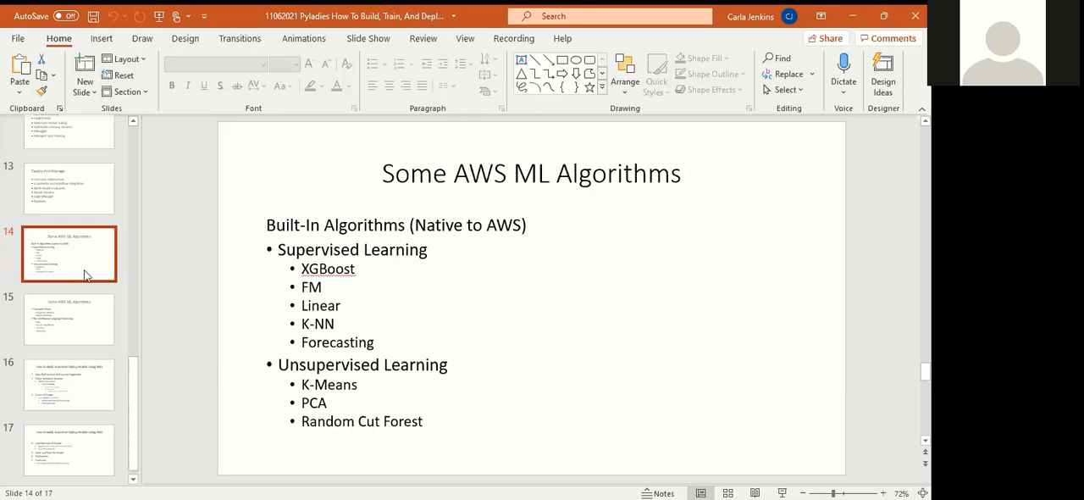
# - Show slide 15 with computer vision and natural language processing algorithms
pyautogui.click(70, 319)
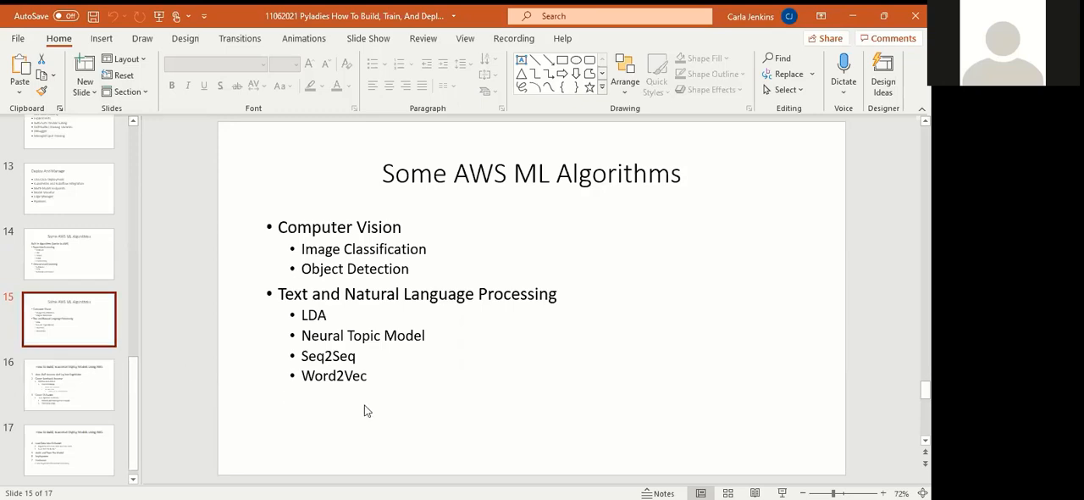
# - Show slide 16 covering account, notebook instance and S3 bucket setup steps
pyautogui.click(69, 384)
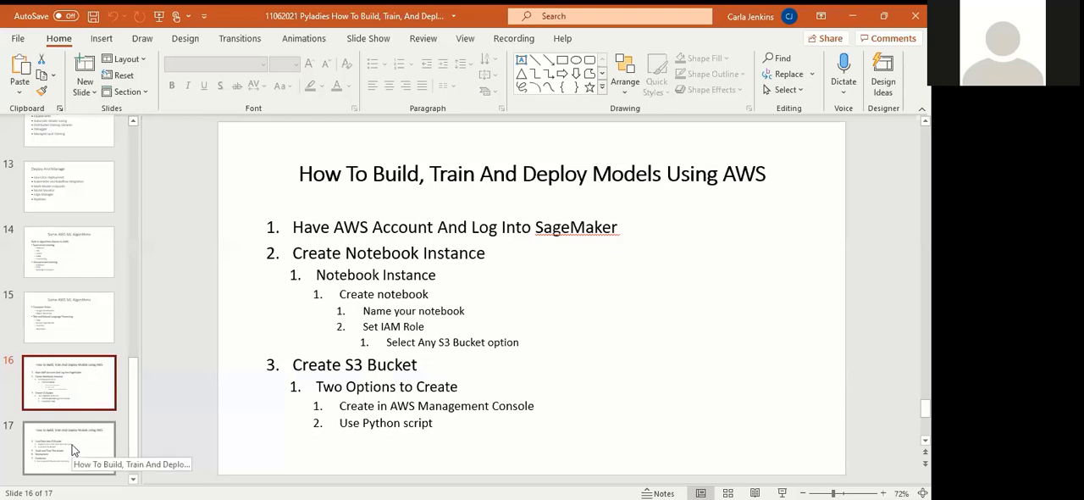
# - Show the final slide 17 with steps from loading data into S3 through prediction
pyautogui.click(68, 446)
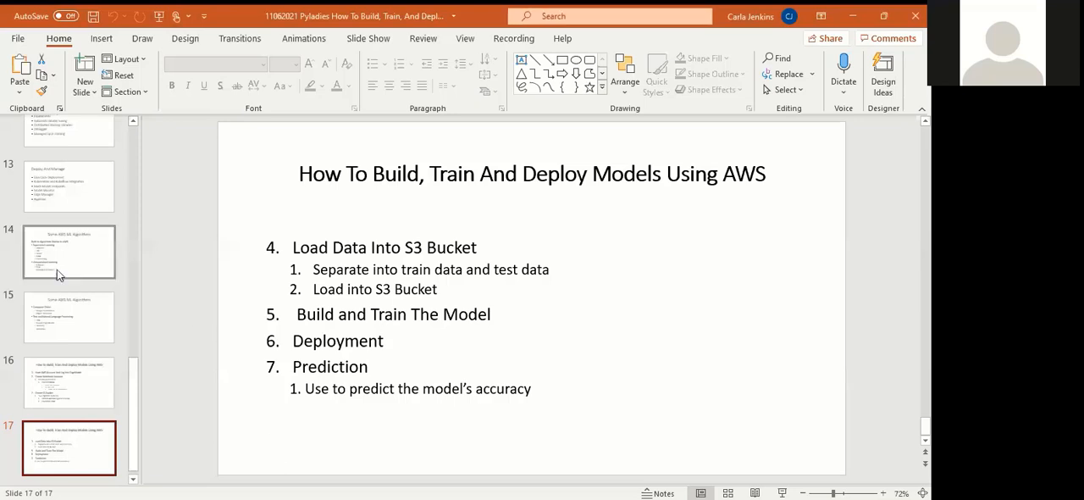
# - Step back through slide 14 on built-in algorithms and settle on slide 15, Computer Vision and NLP algorithms
pyautogui.click(69, 316)
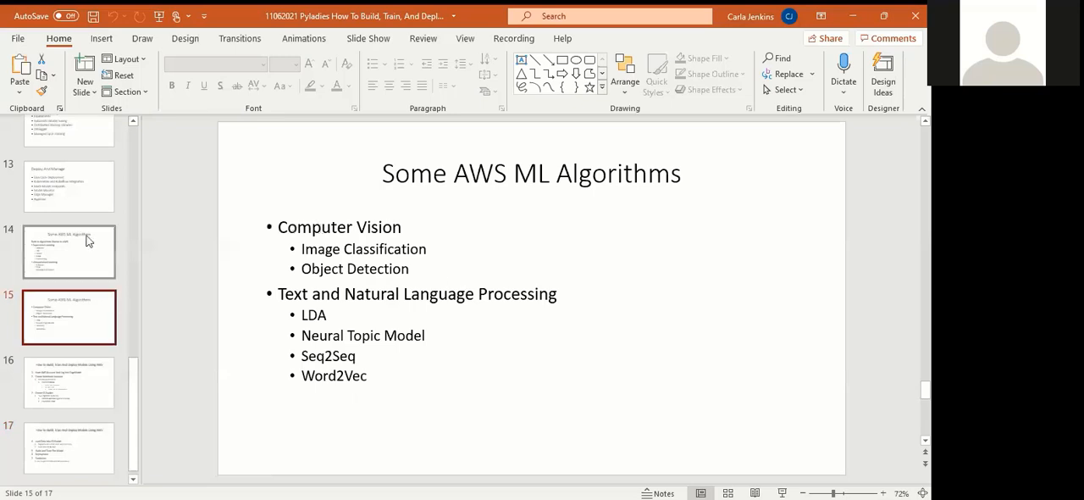
pyautogui.click(69, 251)
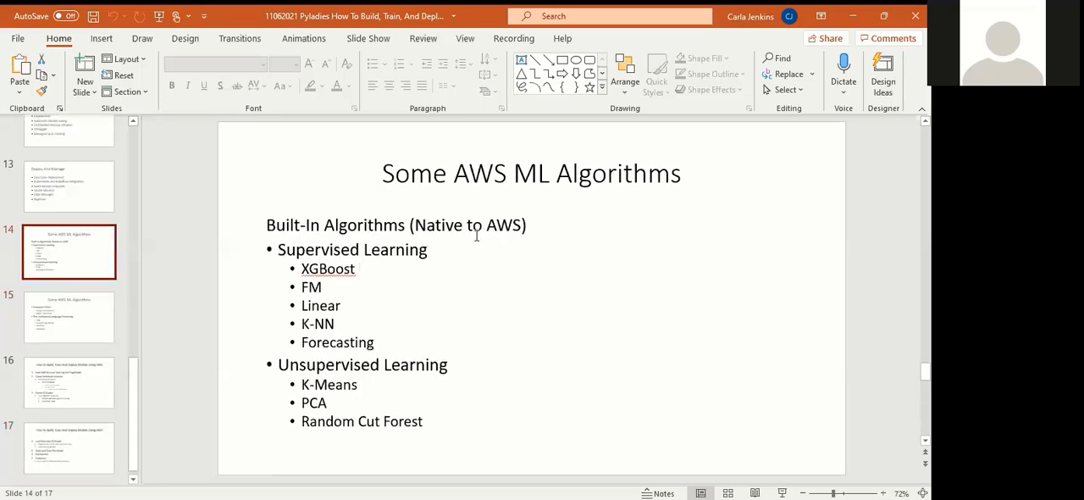
pyautogui.click(68, 316)
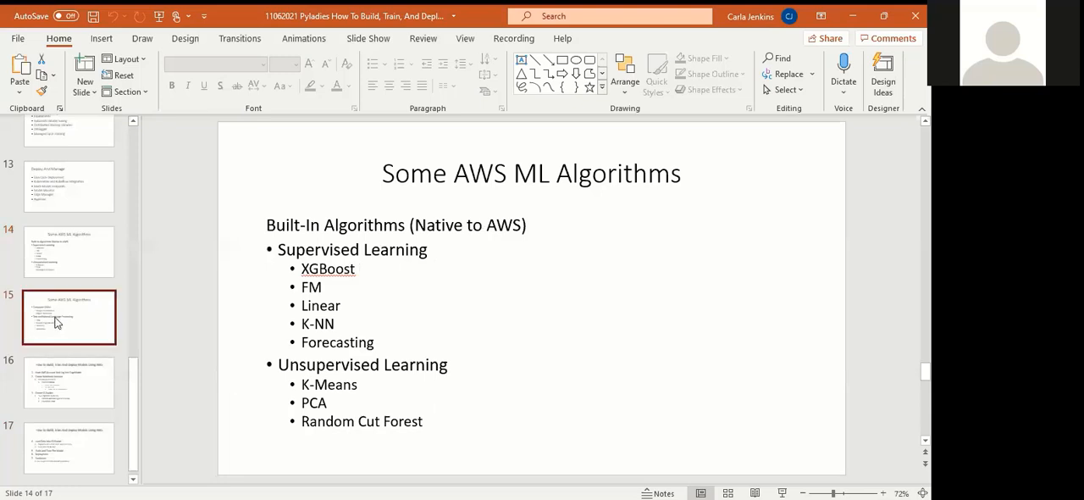
pyautogui.click(69, 317)
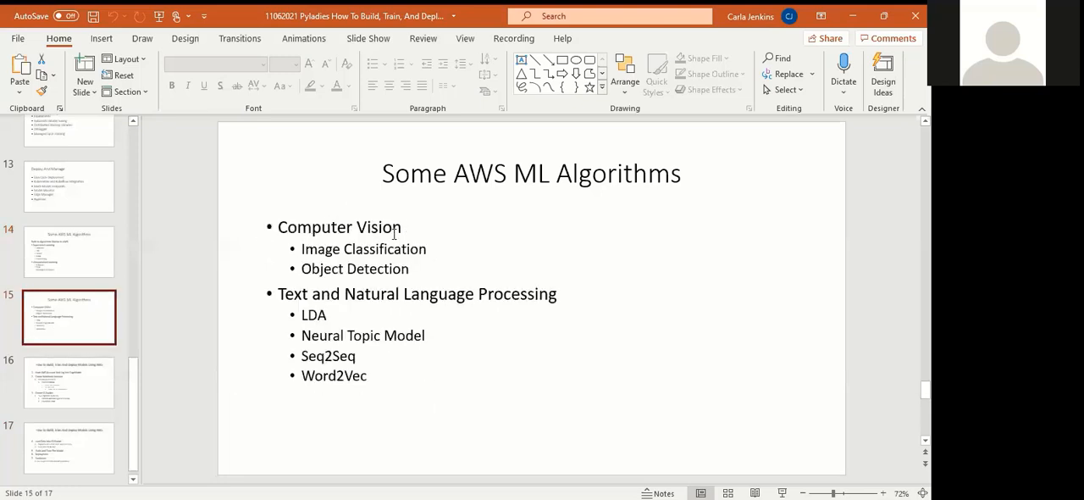